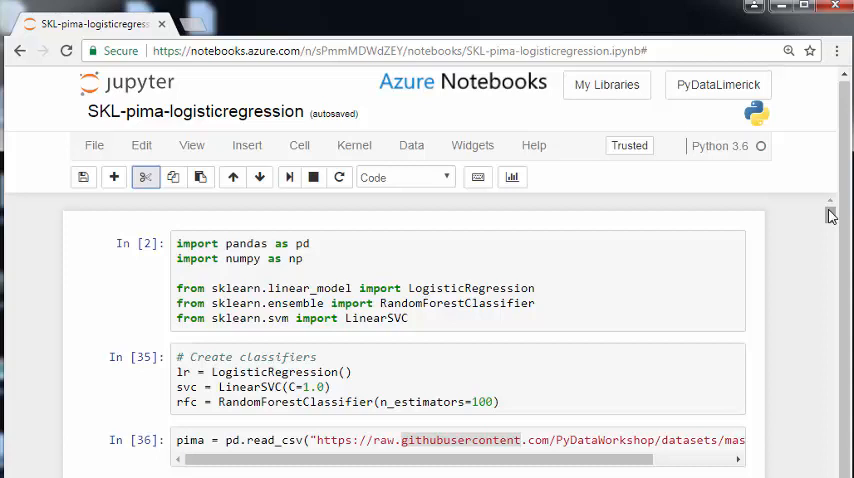
pyautogui.moveTo(830, 216)
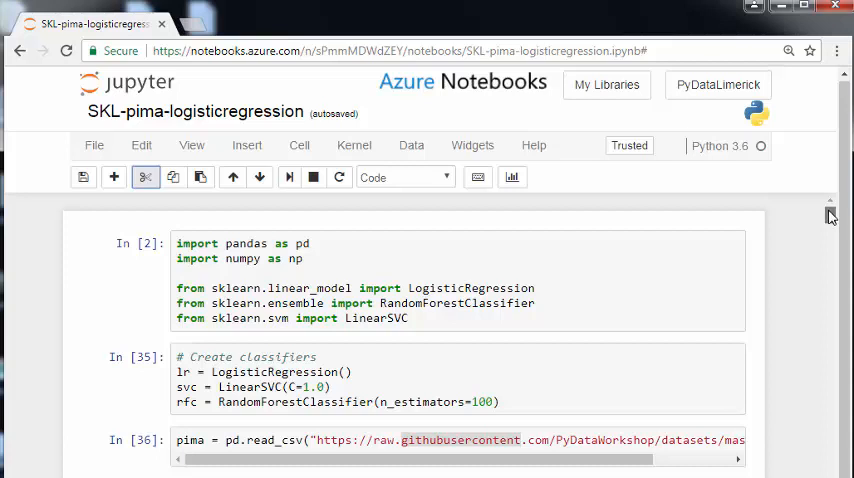
# Step: Scroll from the import cells down to the '1. Logistic Regression' heading
pyautogui.scroll(-3)
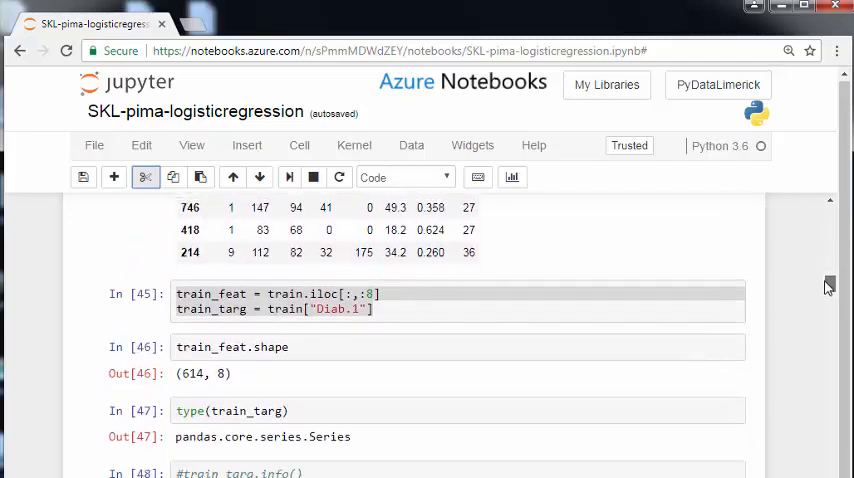
pyautogui.scroll(-3)
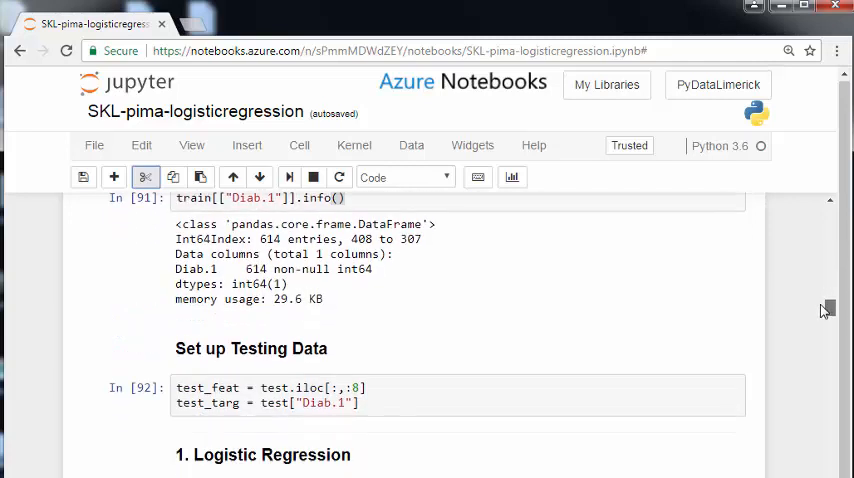
pyautogui.scroll(-3)
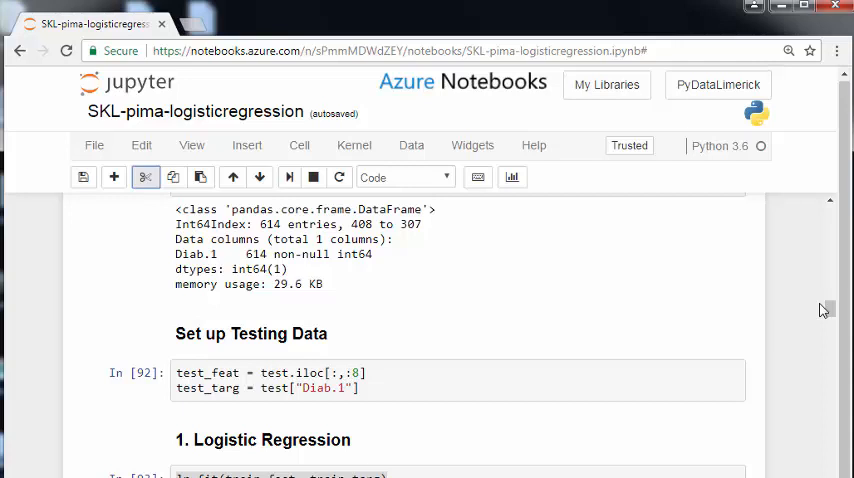
pyautogui.moveTo(825, 312)
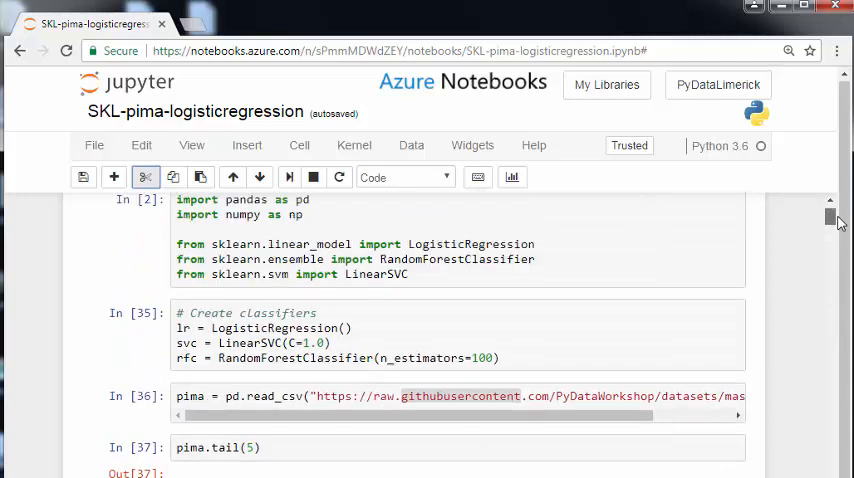
pyautogui.scroll(-3)
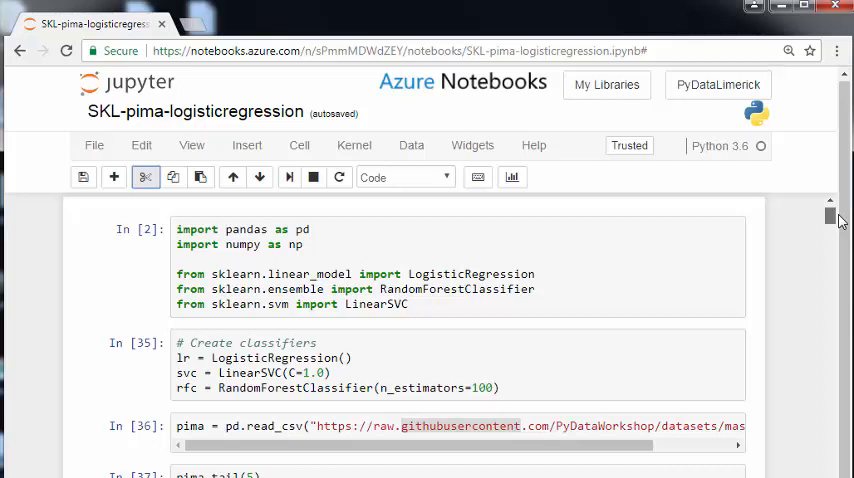
pyautogui.scroll(-3)
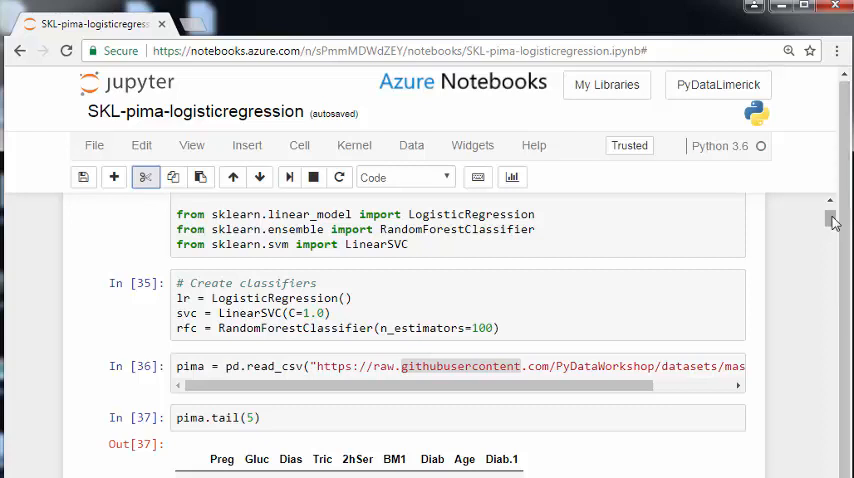
pyautogui.scroll(-3)
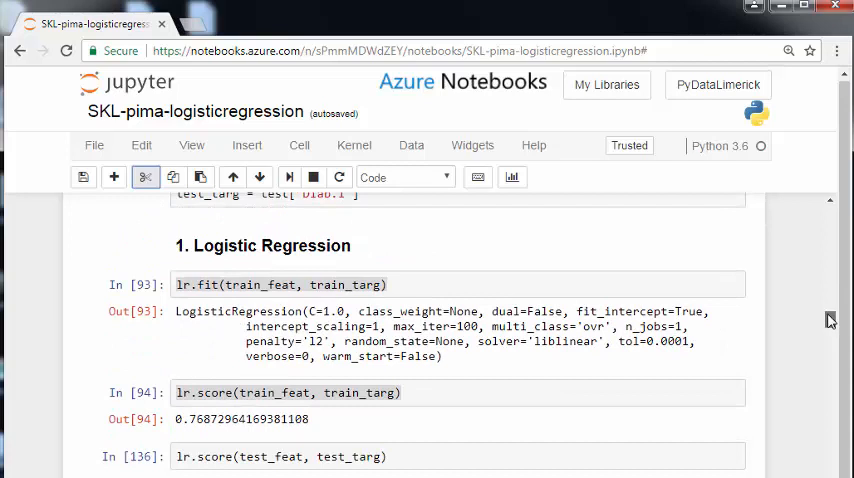
pyautogui.scroll(3)
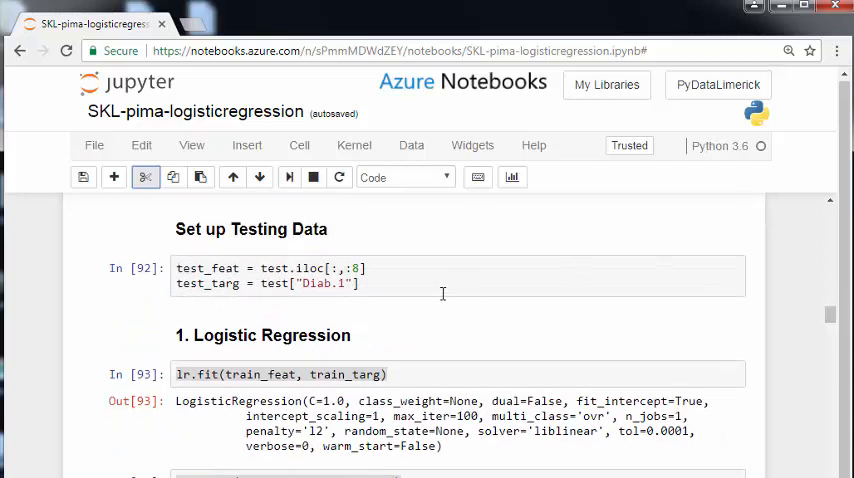
pyautogui.click(442, 283)
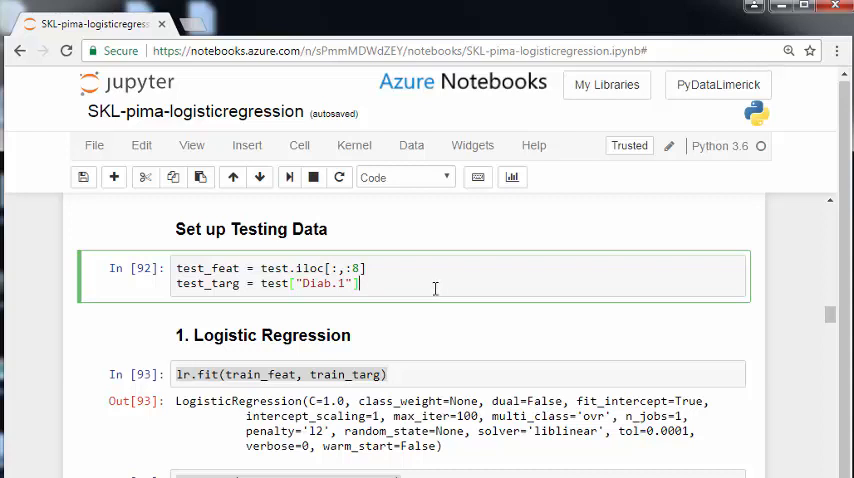
pyautogui.moveTo(335, 197)
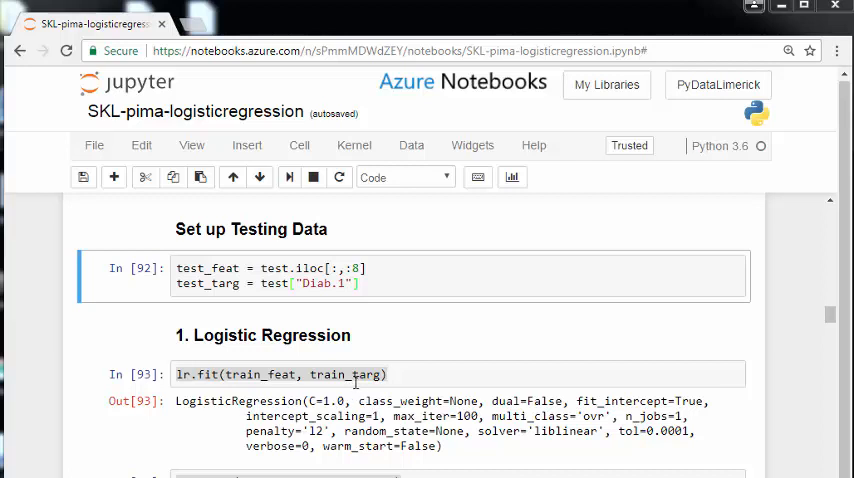
pyautogui.doubleClick(344, 374)
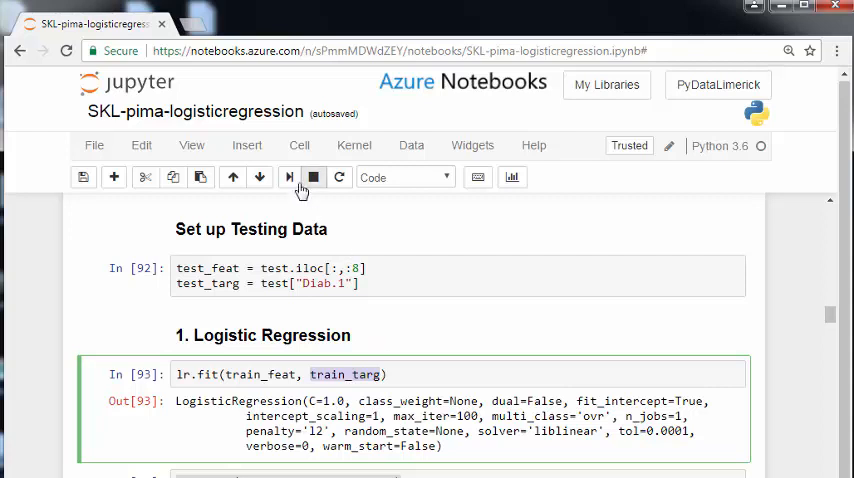
pyautogui.moveTo(289, 177)
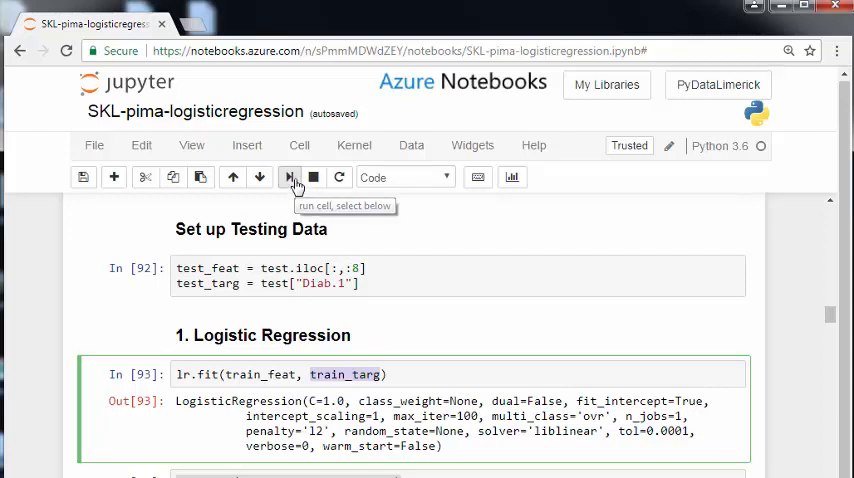
# Step: Rerun the lr.fit logistic regression cell to refresh its scoring
pyautogui.click(290, 177)
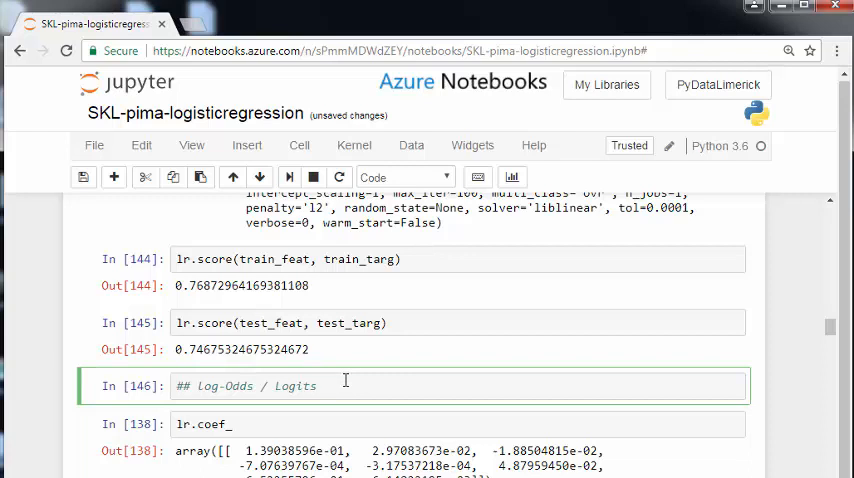
# Step: Append ' / Odds Ratio' to the '## Log-Odds / Logits' markdown heading
pyautogui.write('/Odd')
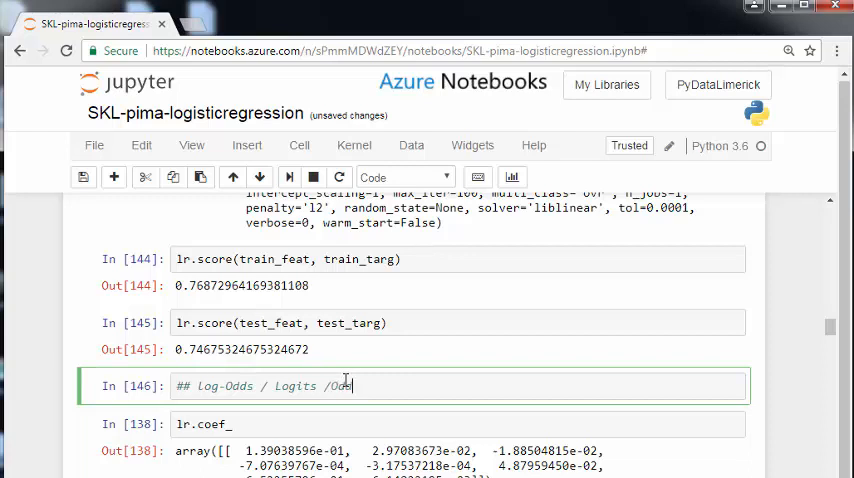
pyautogui.write('s Ratio')
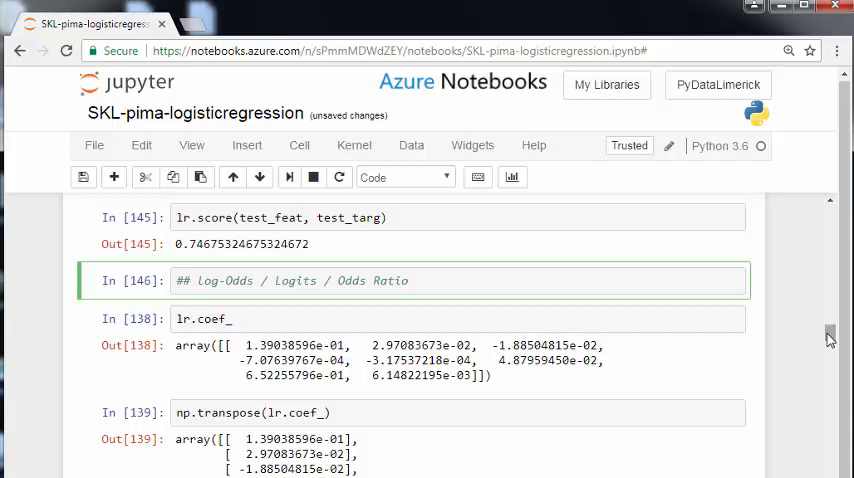
pyautogui.click(360, 280)
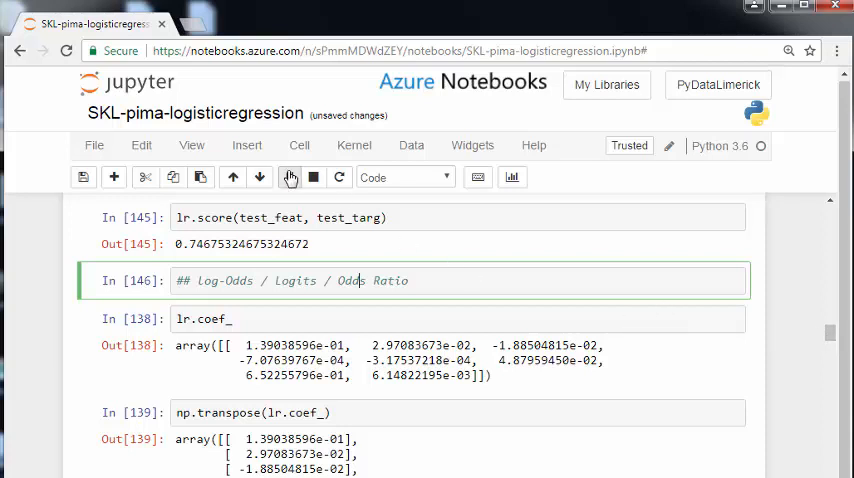
# Step: Run the edited Odds Ratio heading cell and the lr.coef_ coefficients cell
pyautogui.click(289, 177)
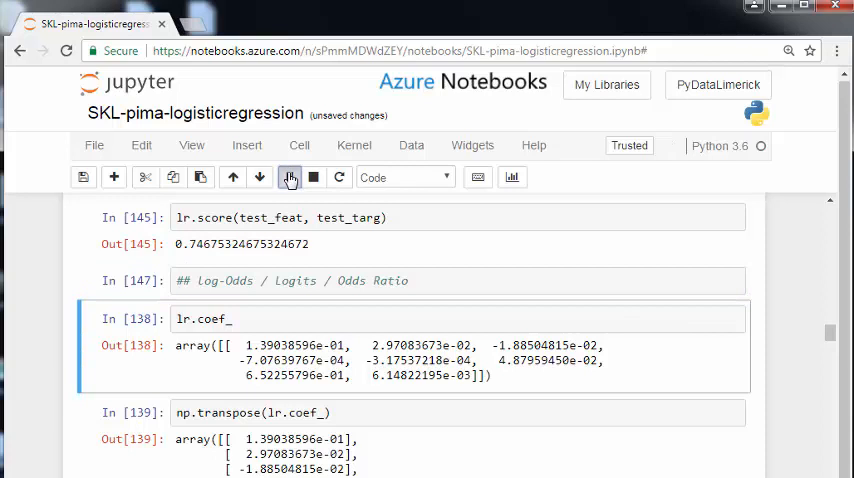
pyautogui.click(290, 177)
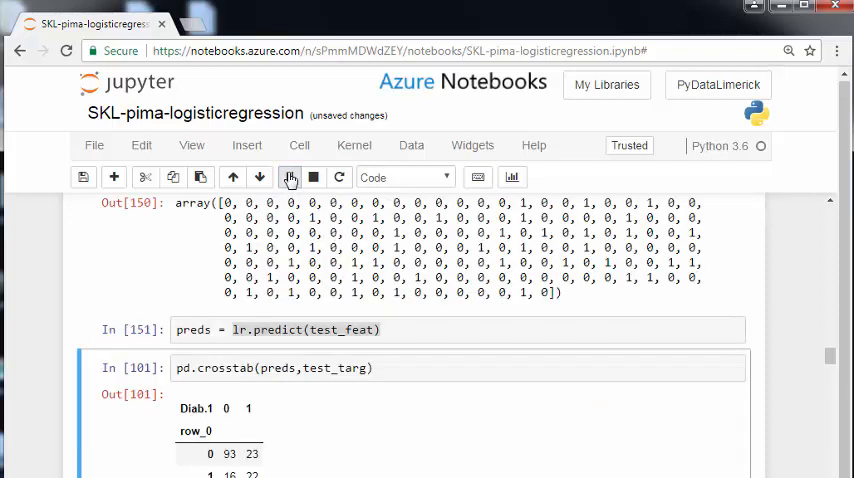
# Step: Run the crosstab, confusion_matrix import, and train and test confusion matrix cells
pyautogui.click(290, 177)
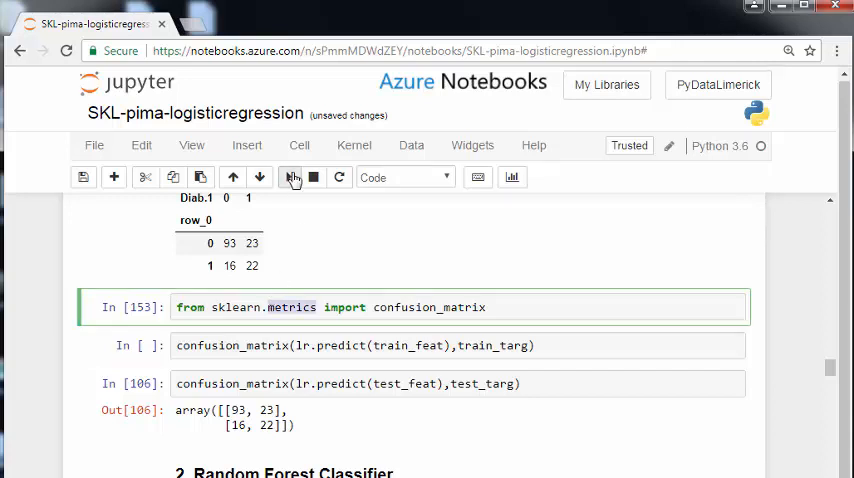
pyautogui.click(292, 177)
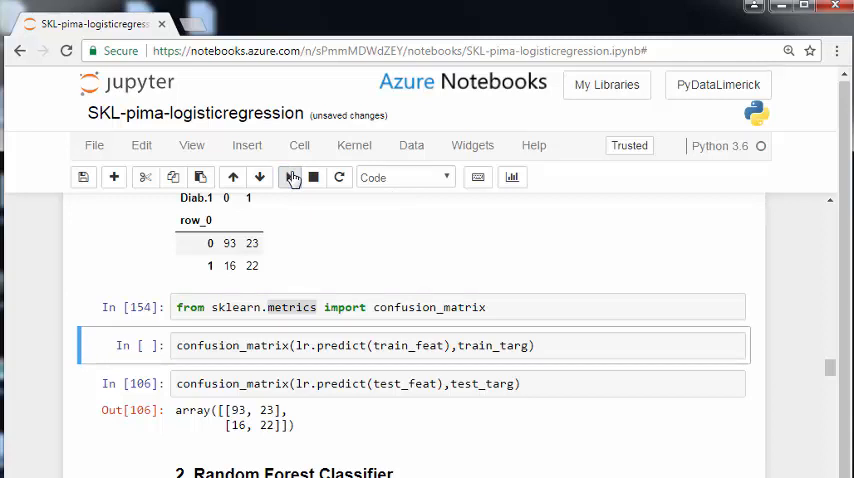
pyautogui.click(299, 145)
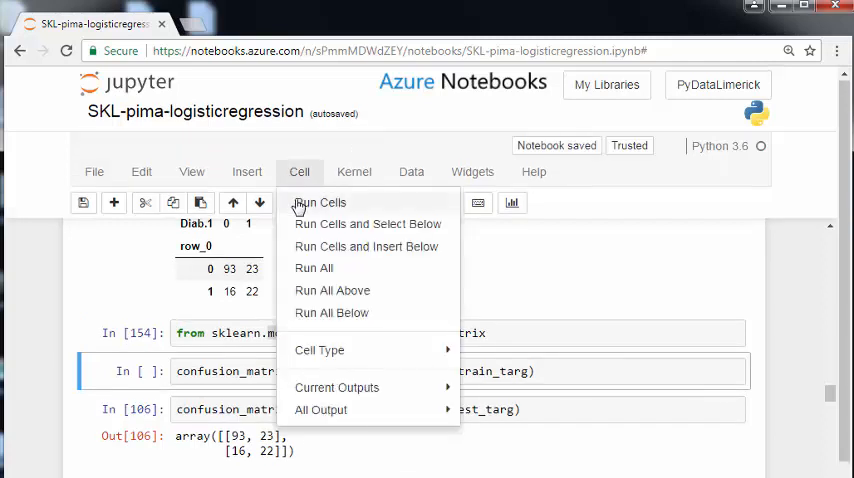
pyautogui.click(318, 202)
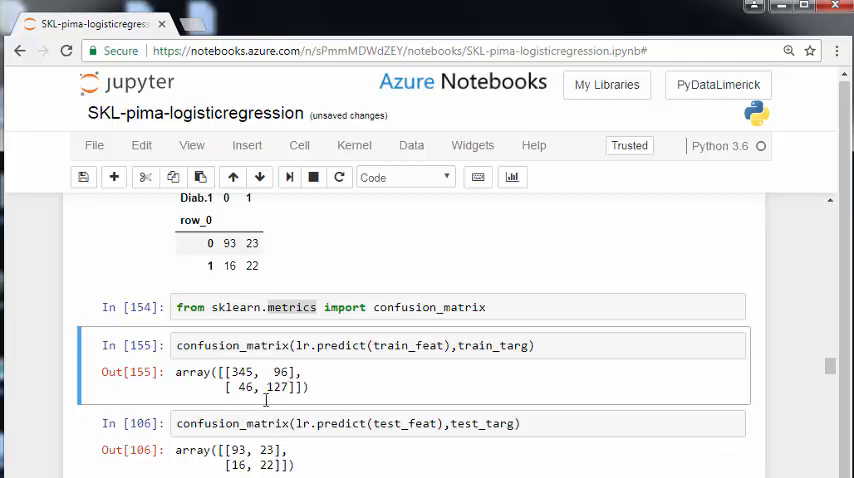
pyautogui.moveTo(303, 194)
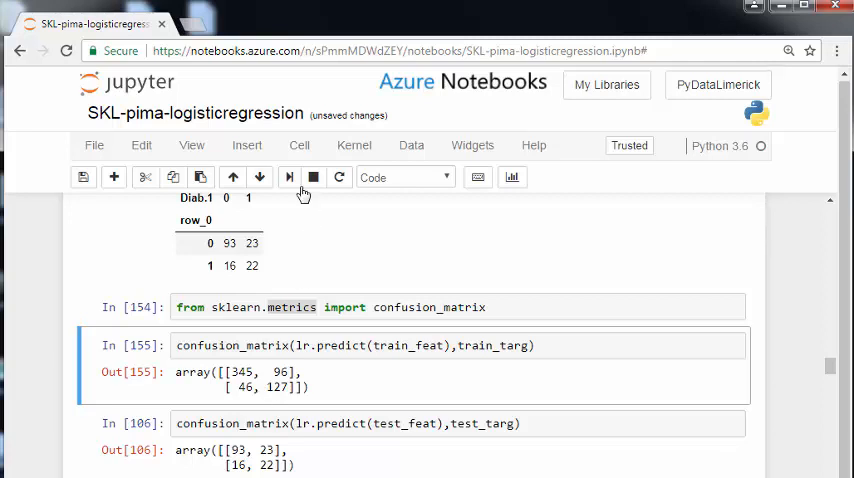
pyautogui.moveTo(290, 177)
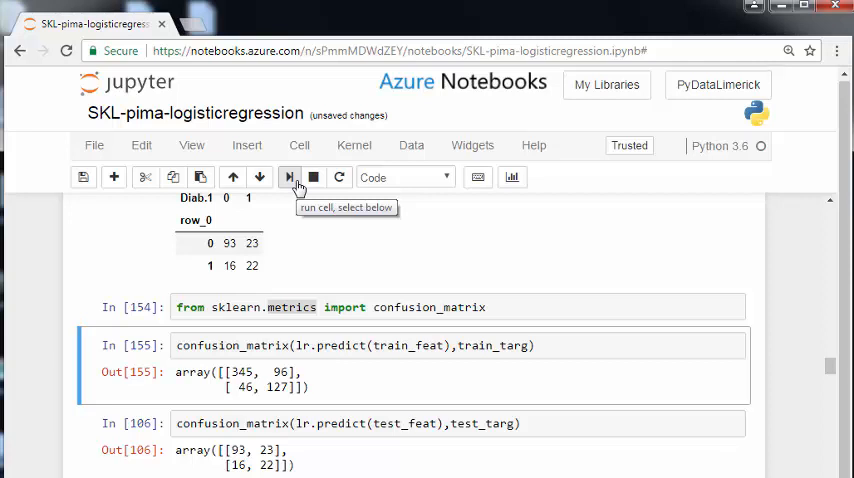
pyautogui.click(290, 177)
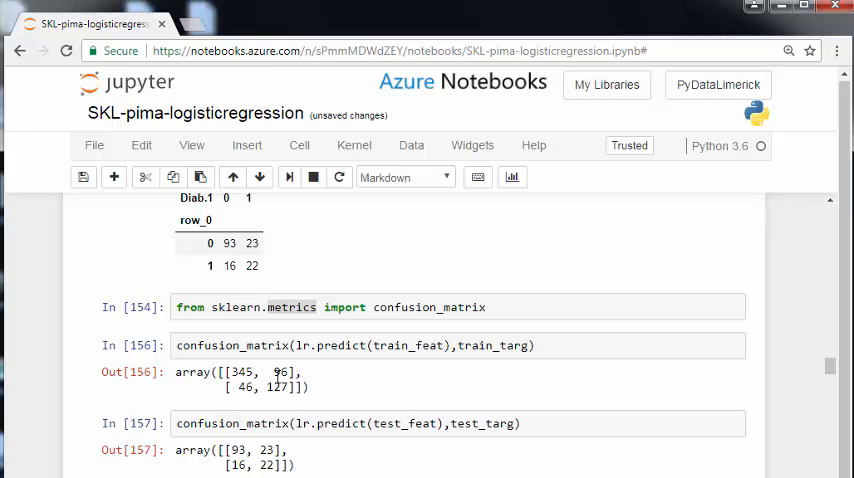
pyautogui.moveTo(692, 390)
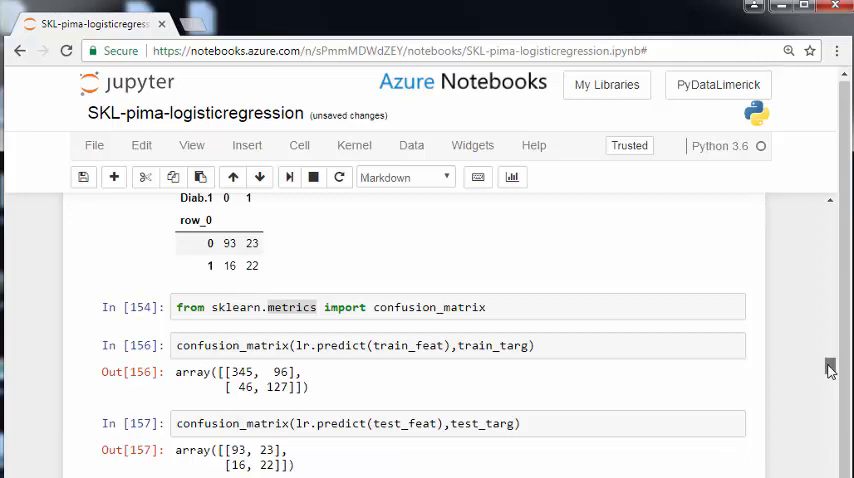
# Step: Scroll to section 2 and refit the random forest with rfc.fit
pyautogui.scroll(-3)
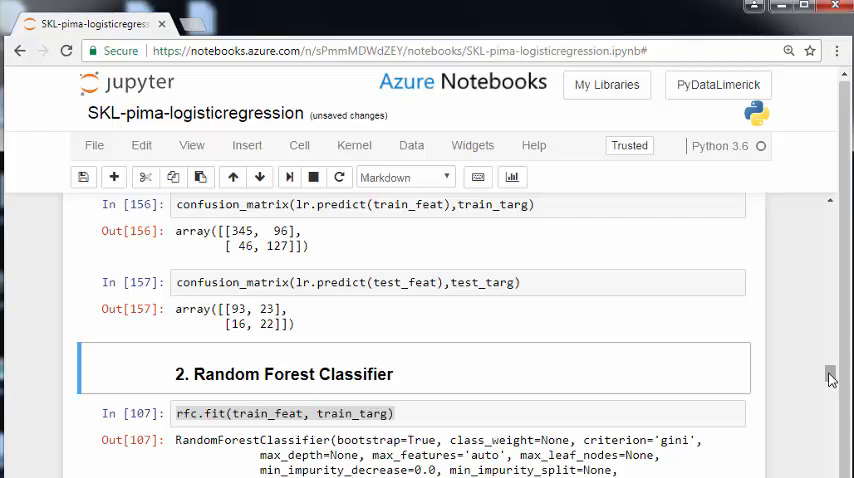
pyautogui.scroll(-3)
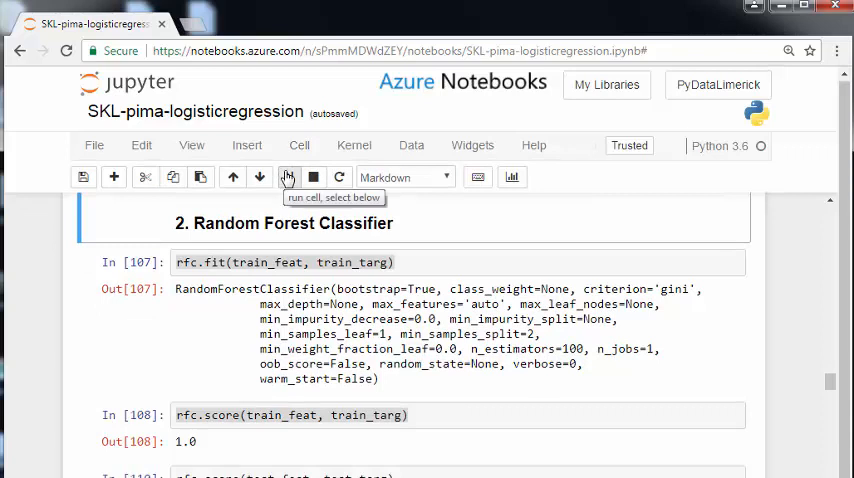
pyautogui.click(288, 177)
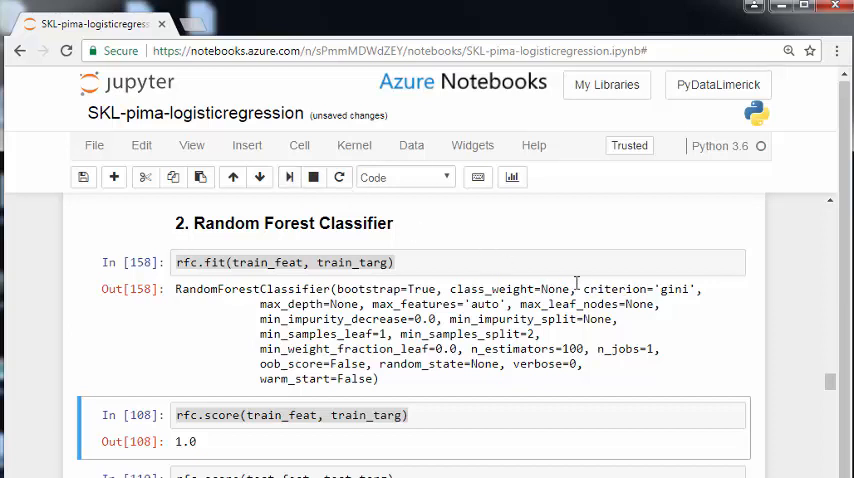
# Step: Highlight the oob_score setting in the random forest output
pyautogui.doubleClick(606, 289)
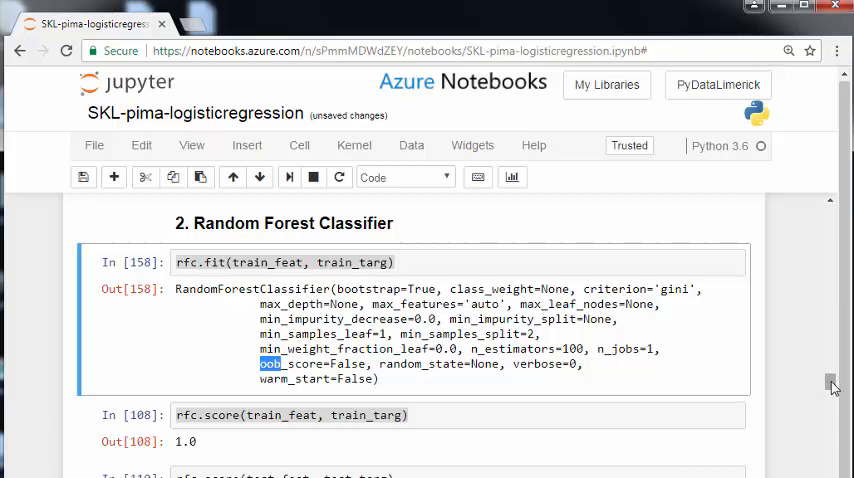
pyautogui.scroll(-3)
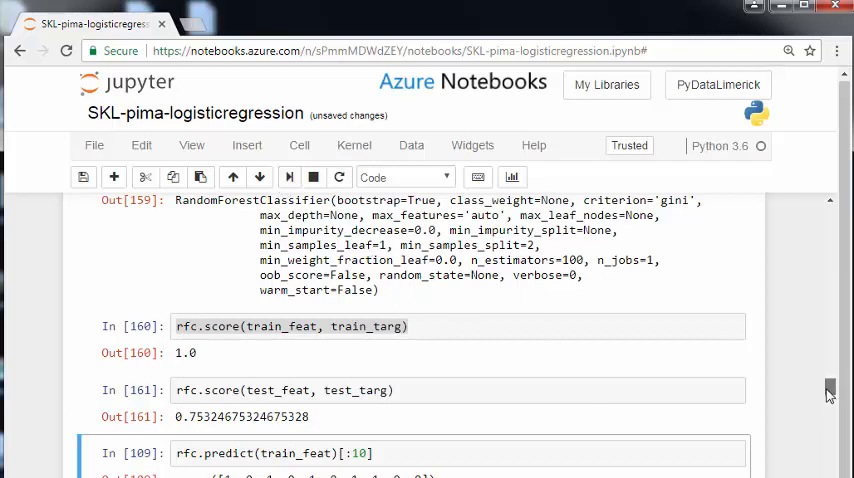
# Step: Rerun rfc.fit and both rfc.score cells, giving 1.0 train and about 0.747 test
pyautogui.scroll(-3)
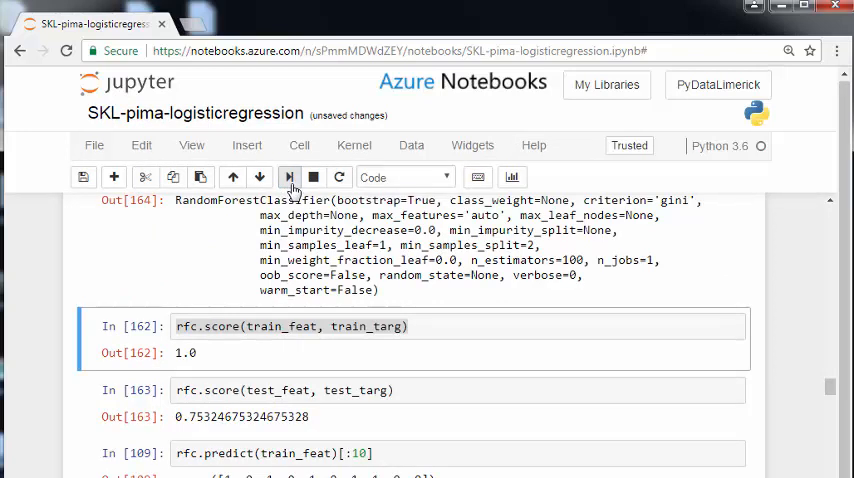
pyautogui.click(290, 177)
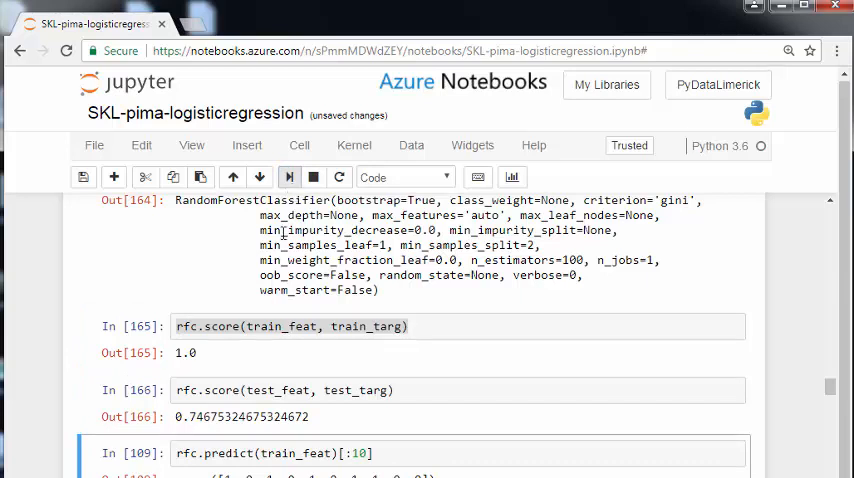
pyautogui.click(290, 326)
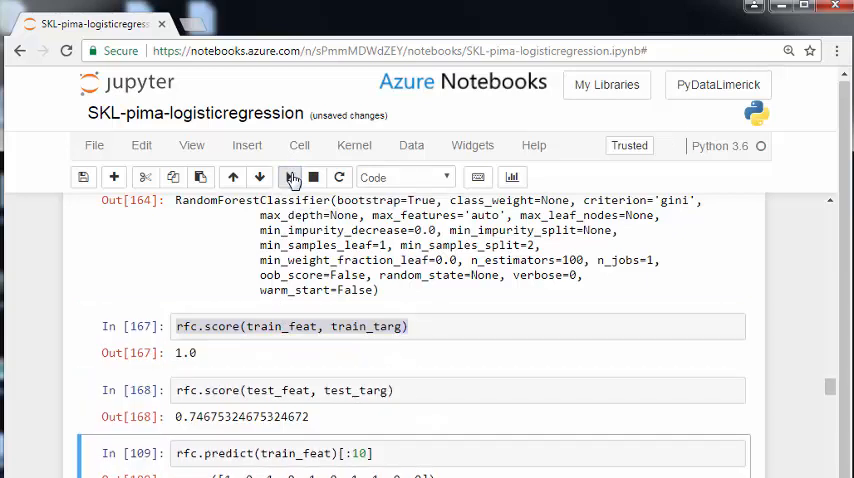
pyautogui.click(290, 177)
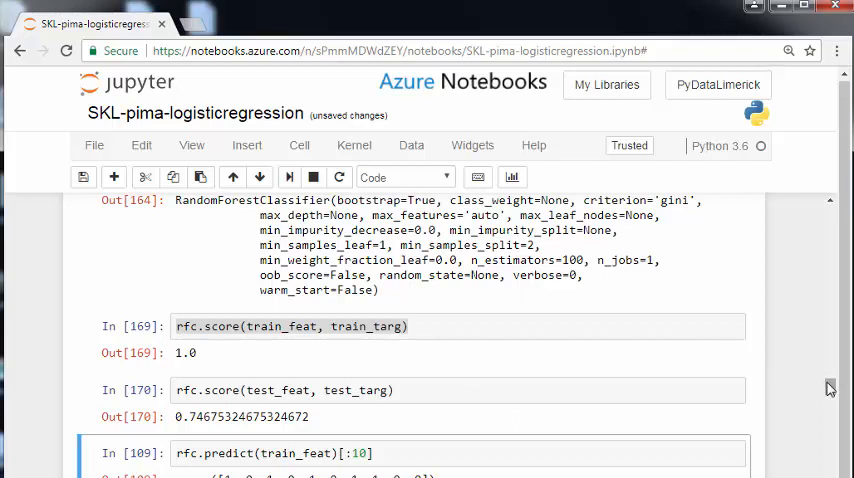
# Step: Change the preds cell to confusion_matrix(rfc.predict(train_feat),train_targ), giving [[391,0],[0,223]]
pyautogui.scroll(-3)
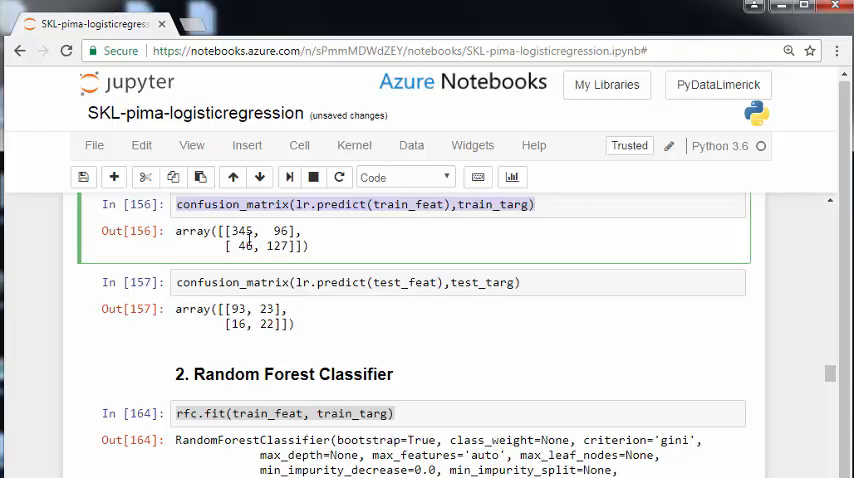
pyautogui.moveTo(249, 225)
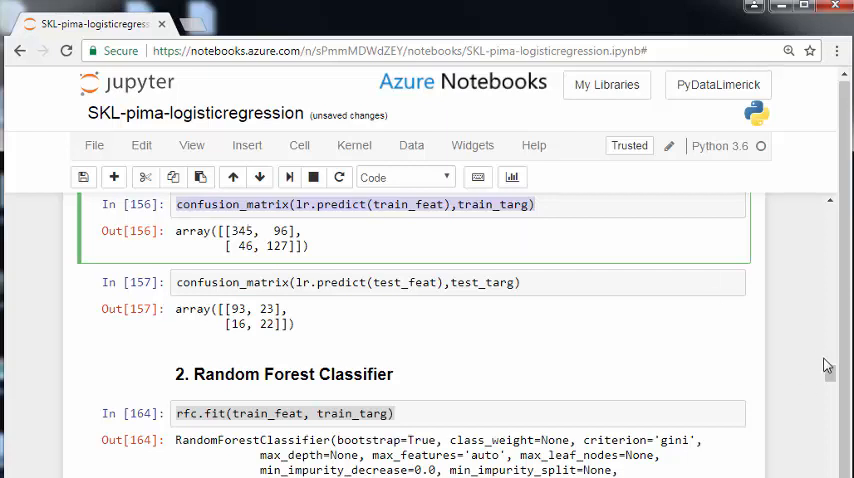
pyautogui.scroll(-3)
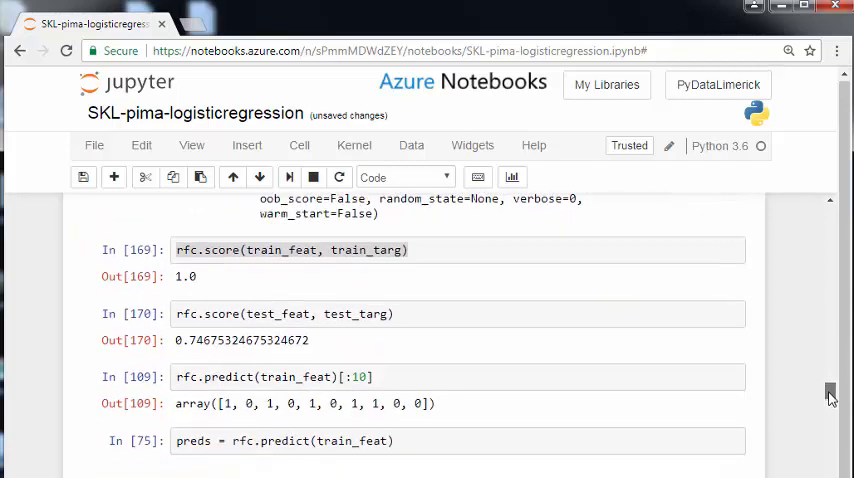
pyautogui.scroll(-3)
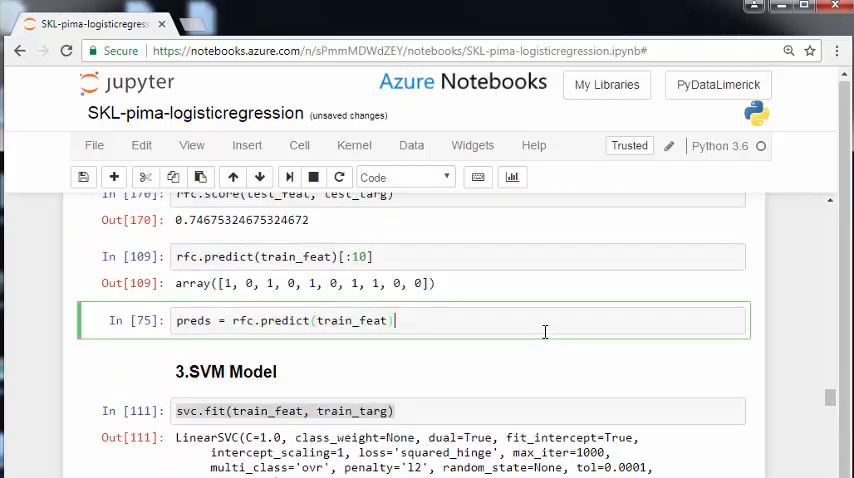
pyautogui.write('confusion_matrix(lr.predict(train_feat),train_targ')
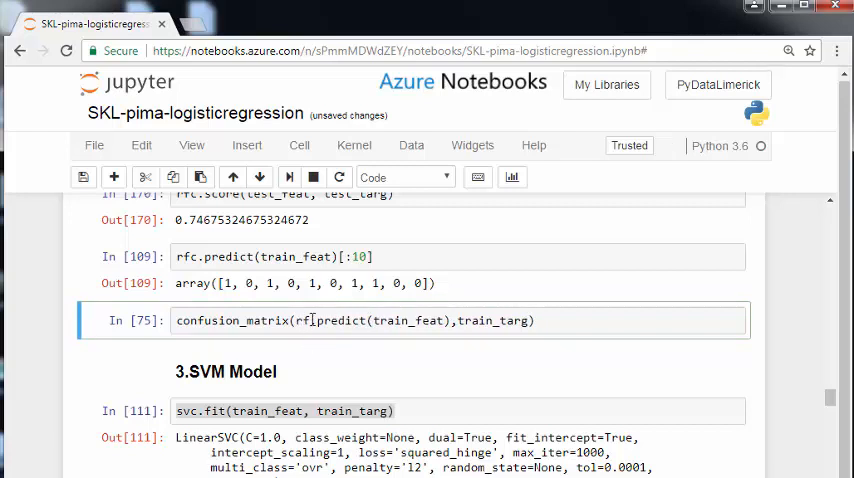
pyautogui.click(315, 320)
pyautogui.write('c')
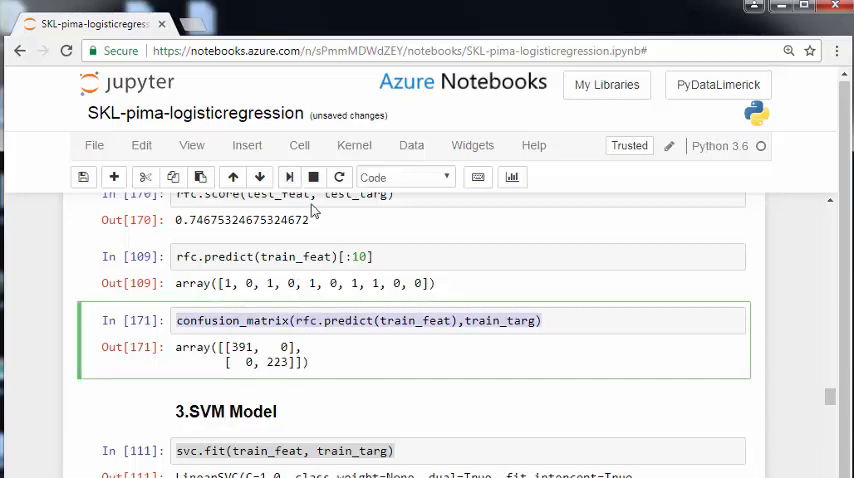
# Step: Add and run a cell with confusion_matrix(rfc.predict(test_feat),test_targ), giving [[89,19],[20,26]]
pyautogui.click(246, 145)
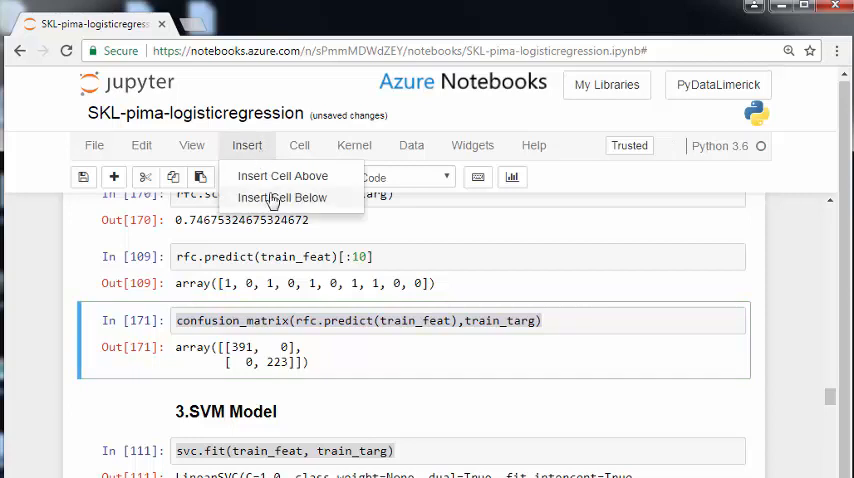
pyautogui.click(281, 197)
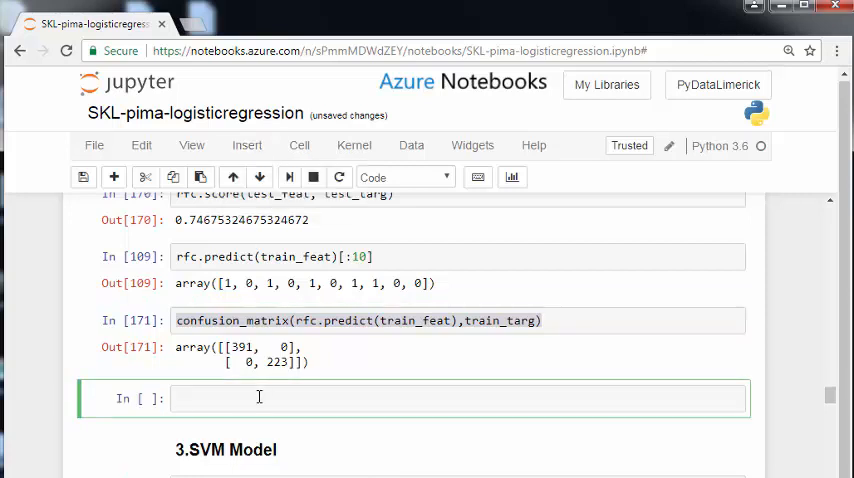
pyautogui.write('confusion_matrix(rfc.predict(train_feat),train_targ')
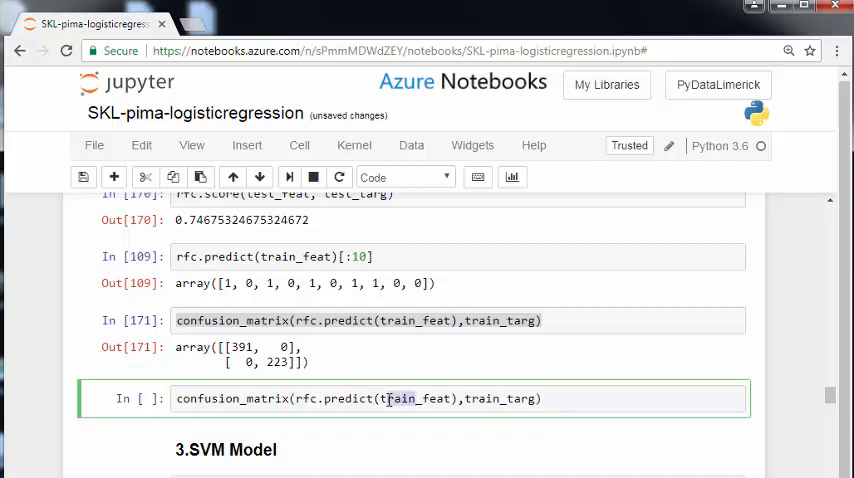
pyautogui.write('test_feat')
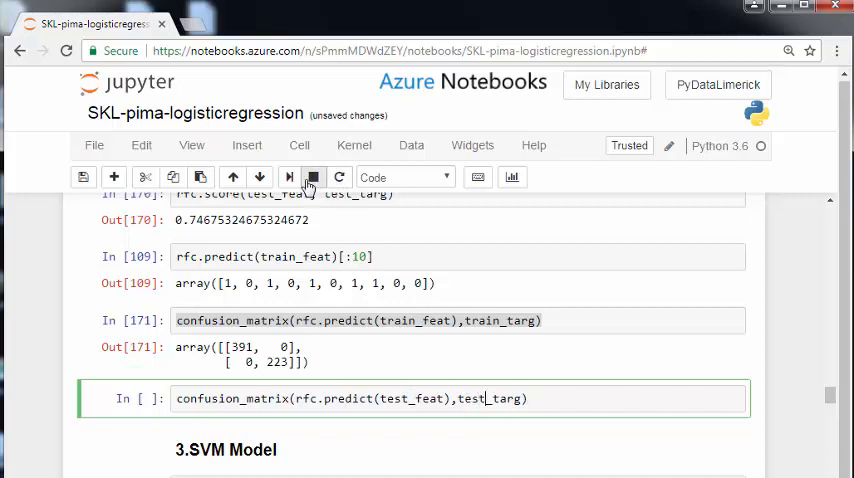
pyautogui.click(289, 177)
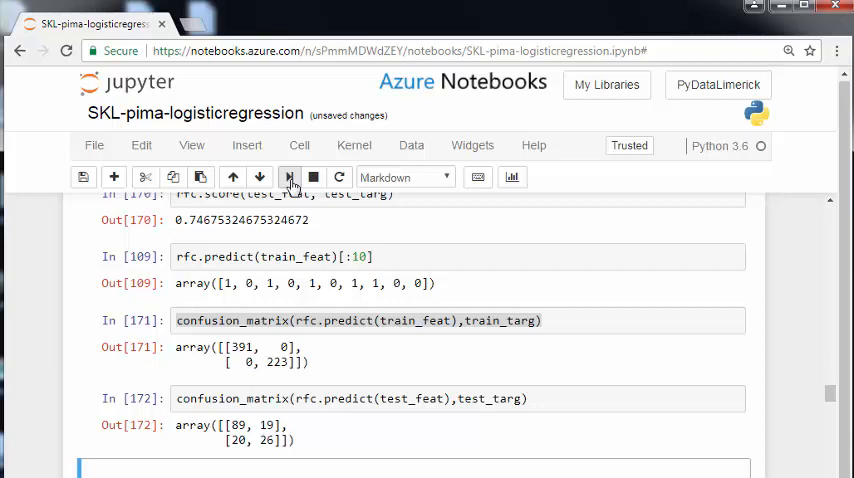
pyautogui.moveTo(291, 185)
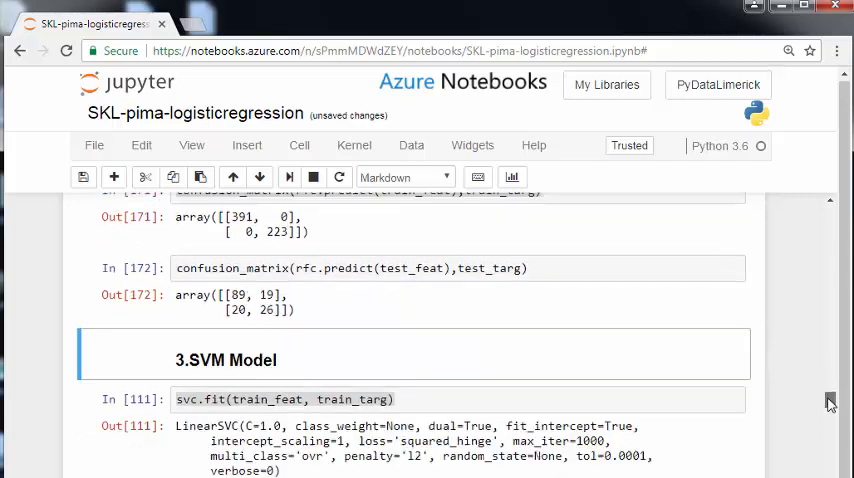
# Step: Retitle the '3.SVM Model' heading to '3. Linear SVC Model' and re-run the SVC fit cell
pyautogui.scroll(-3)
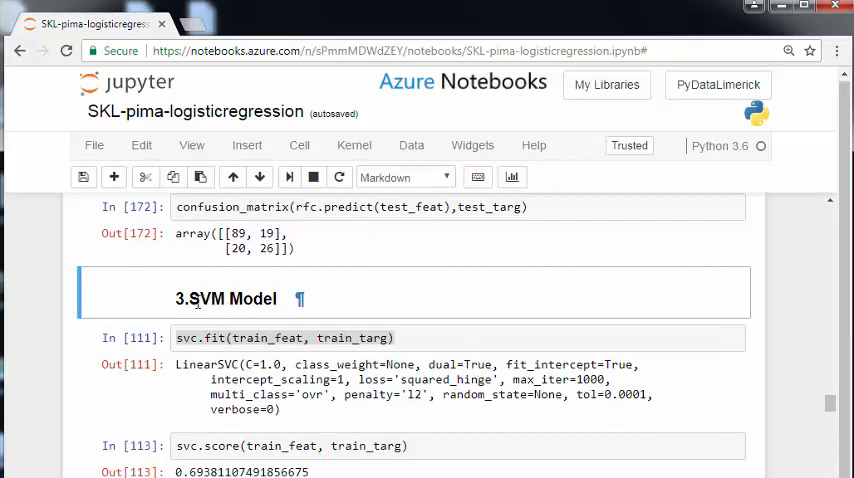
pyautogui.doubleClick(226, 298)
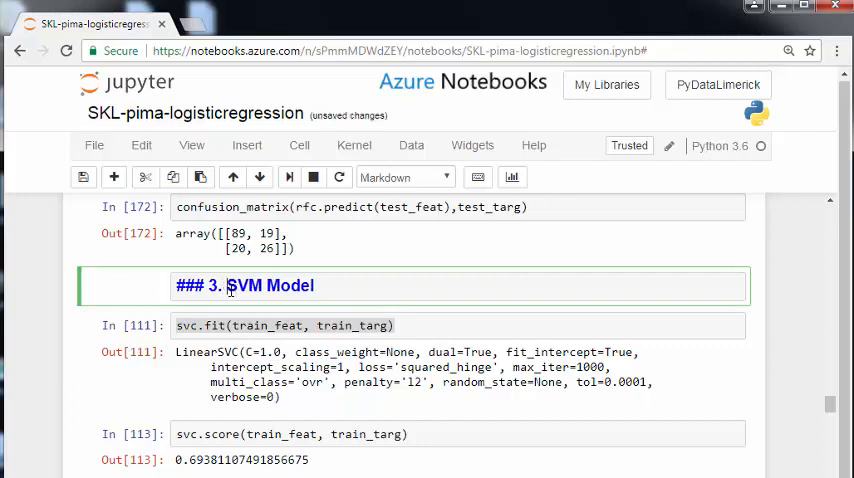
pyautogui.write('Linear SVC')
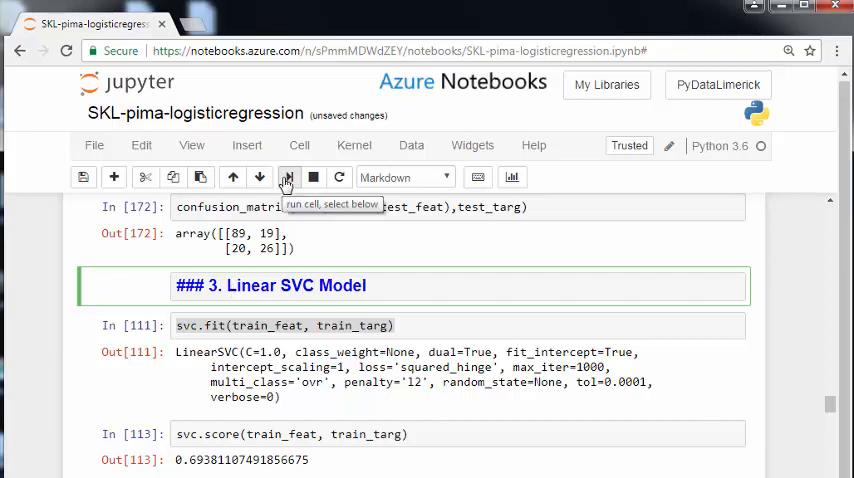
pyautogui.click(286, 177)
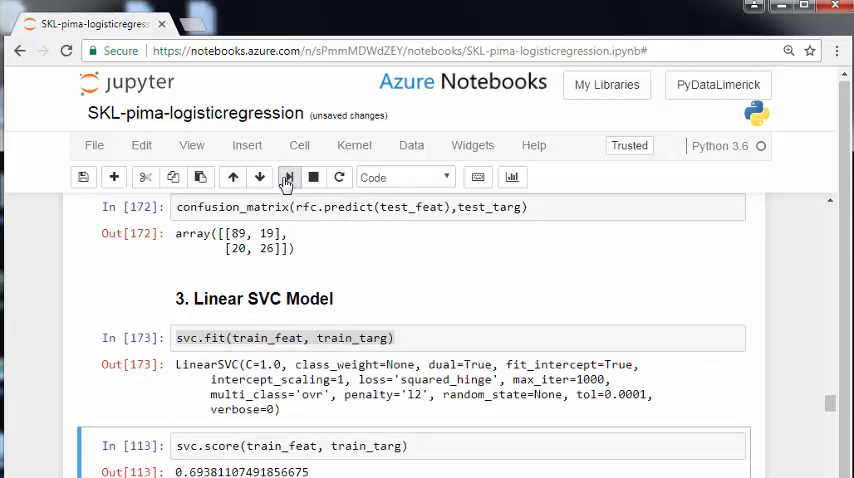
# Step: Re-run the svc.score and svc.coef_ cells, getting about 0.642 training and 0.721 test
pyautogui.click(286, 177)
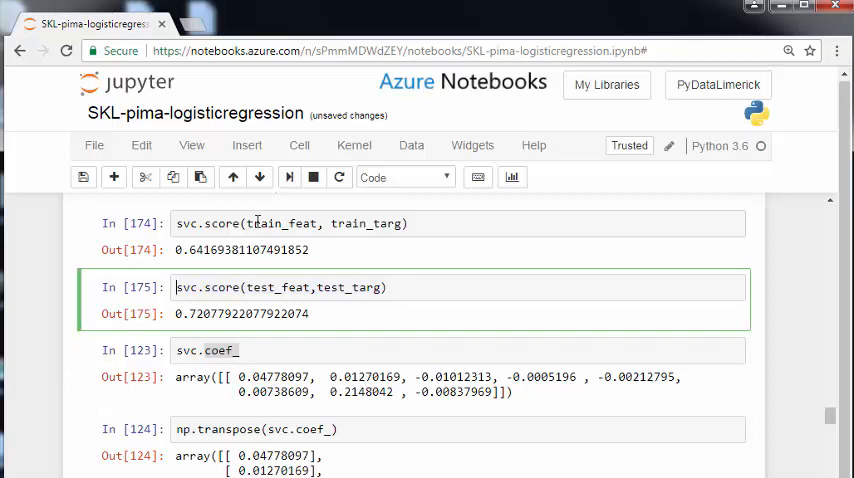
pyautogui.click(289, 177)
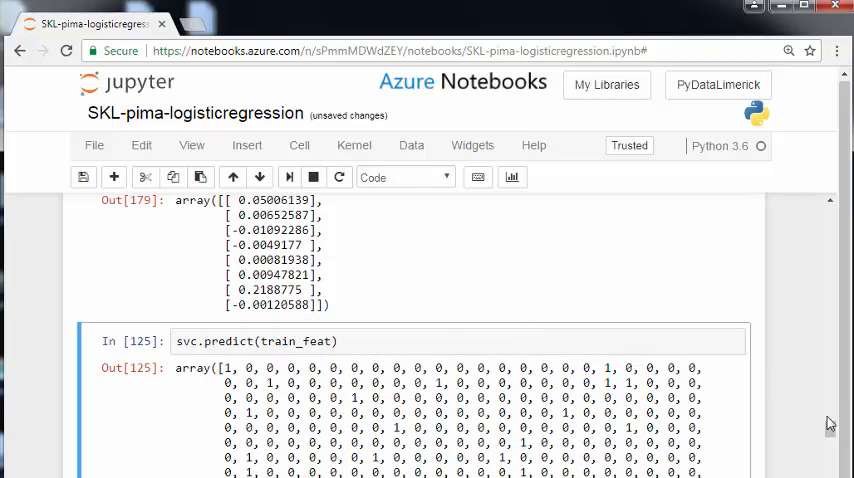
pyautogui.scroll(3)
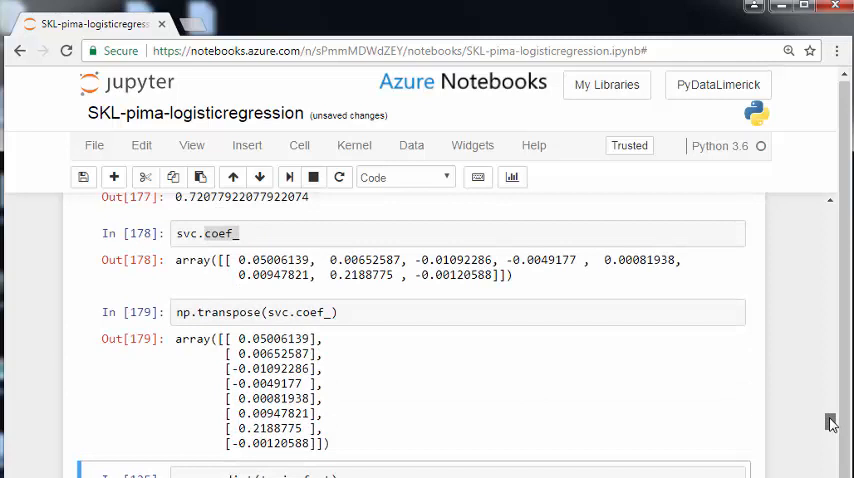
pyautogui.scroll(-3)
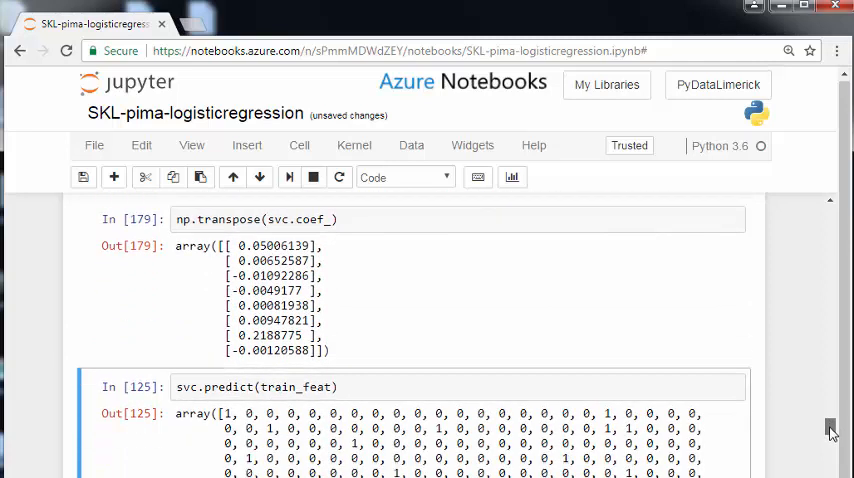
pyautogui.scroll(-3)
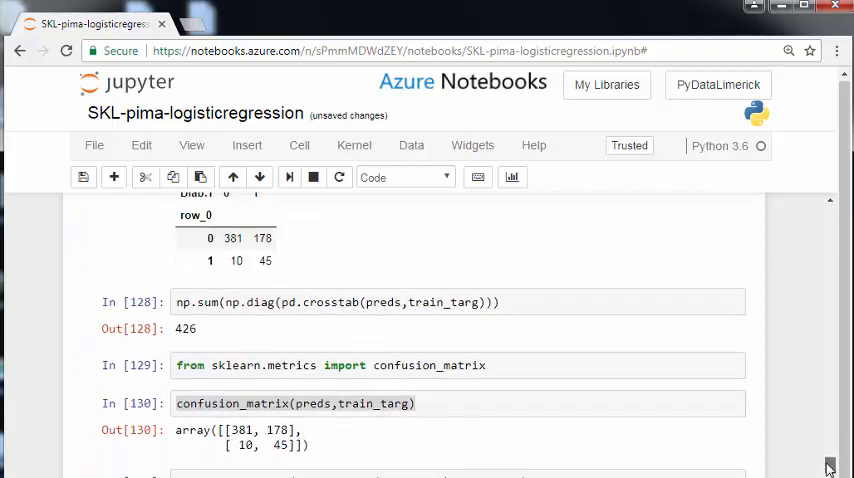
# Step: Change cell In[130] to an SVC training-data confusion matrix, giving [[389, 218], [2, 5]]
pyautogui.scroll(-3)
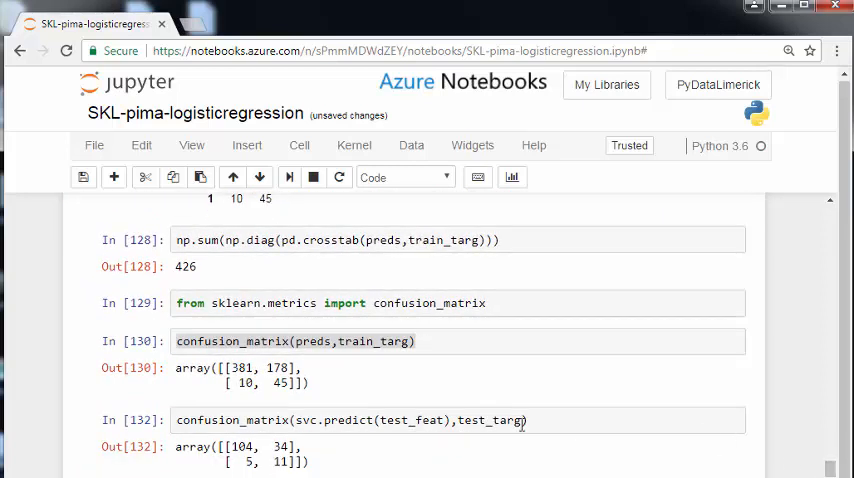
pyautogui.doubleClick(487, 420)
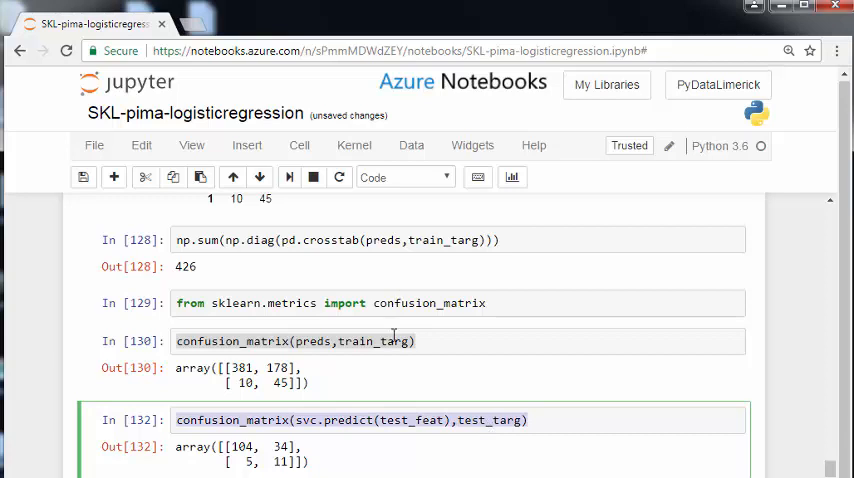
pyautogui.click(294, 341)
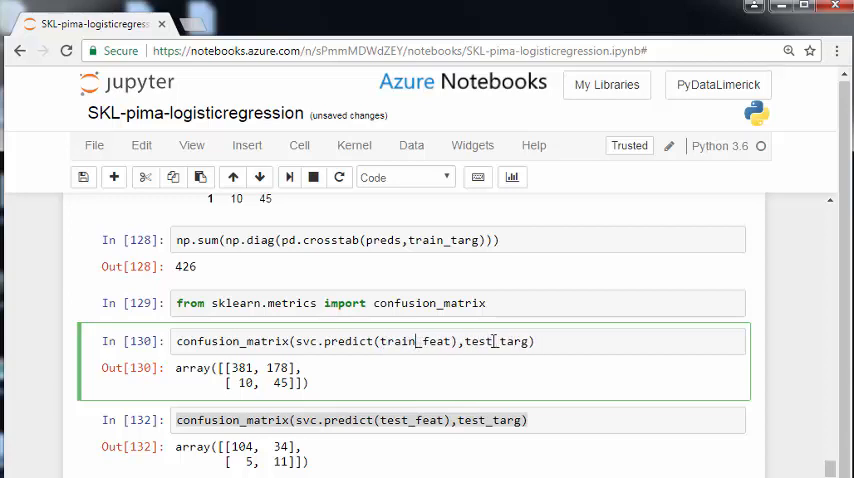
pyautogui.doubleClick(481, 341)
pyautogui.write('rain')
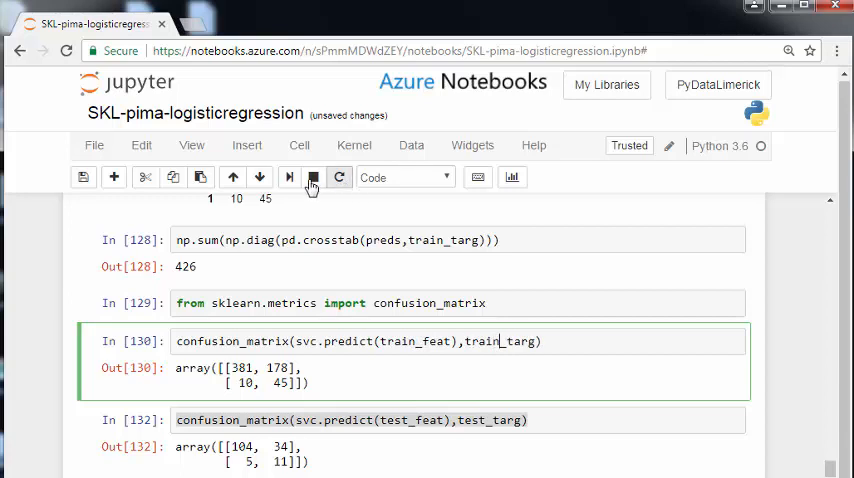
pyautogui.click(289, 177)
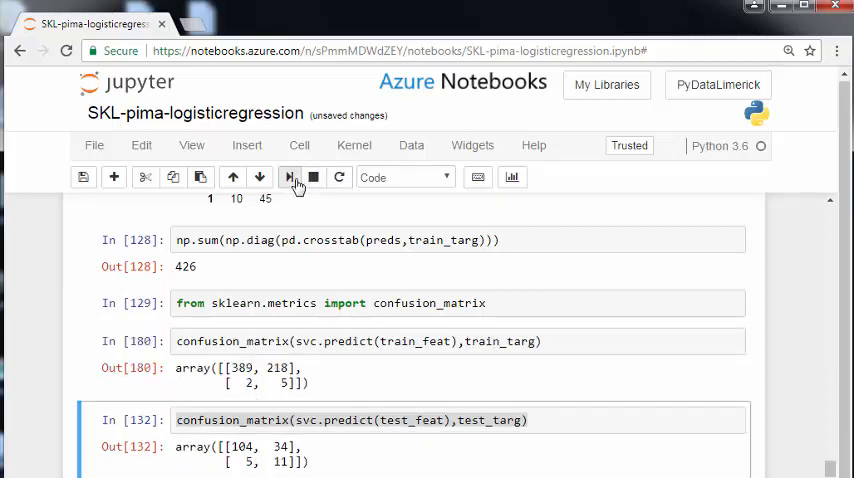